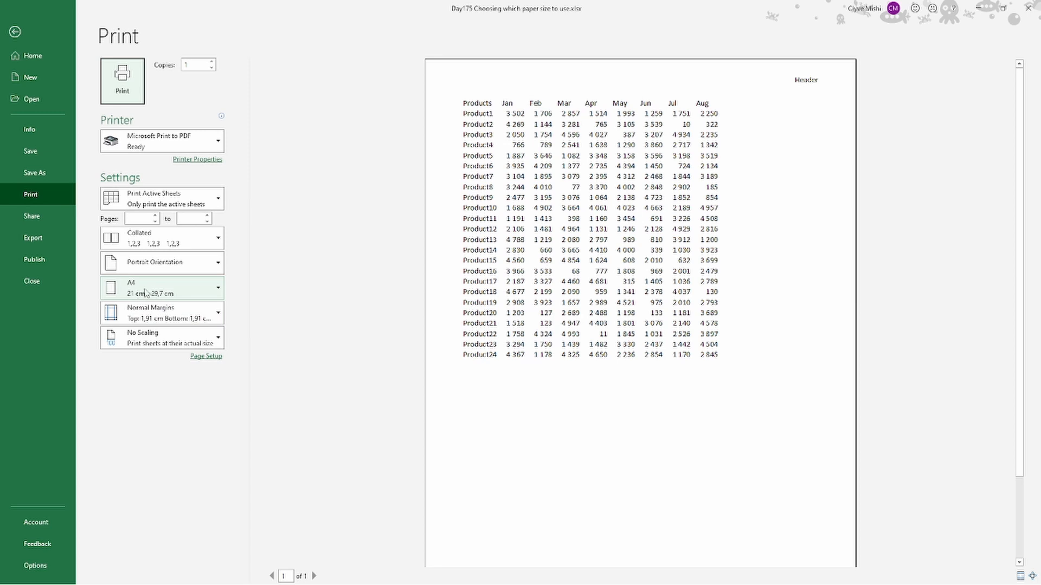
- Review the paper sizes, switch from A4 to A3 (29.7 x 42 cm), and reopen the list to compare
{"action": "left_click", "coordinate": [160, 288]}
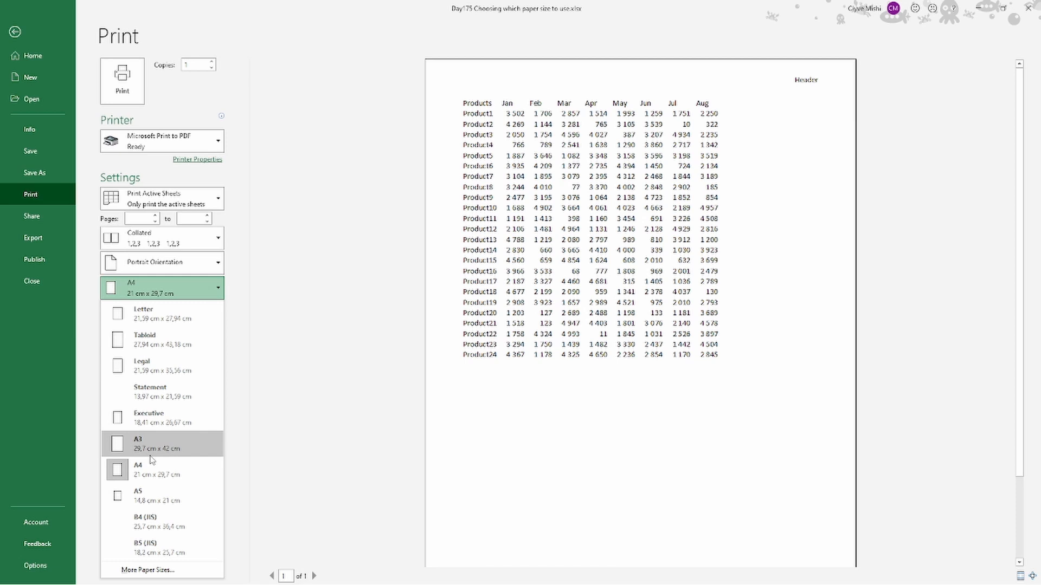
{"action": "mouse_move", "coordinate": [150, 451]}
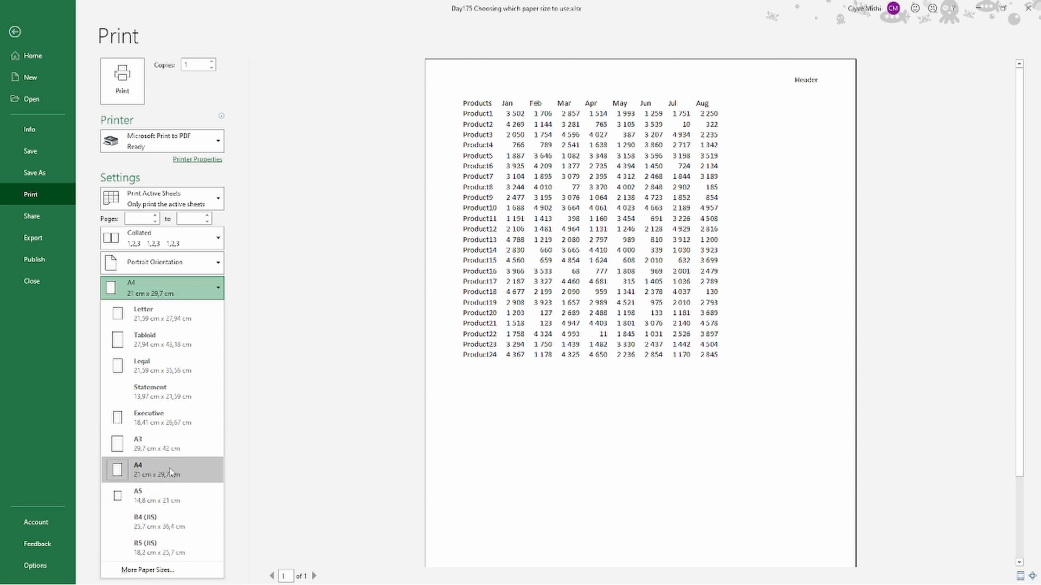
{"action": "left_click", "coordinate": [163, 470]}
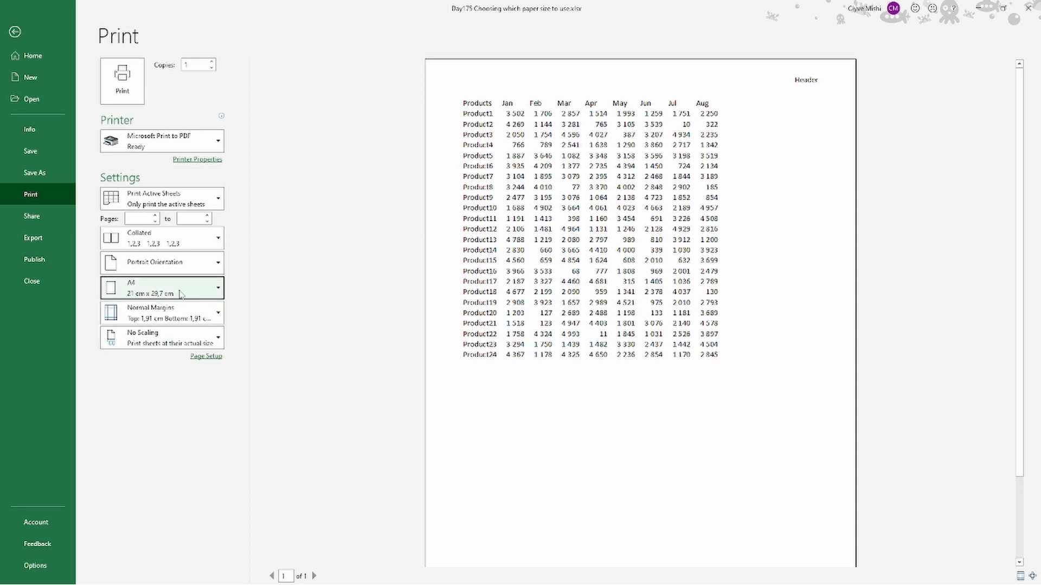
{"action": "left_click", "coordinate": [162, 289]}
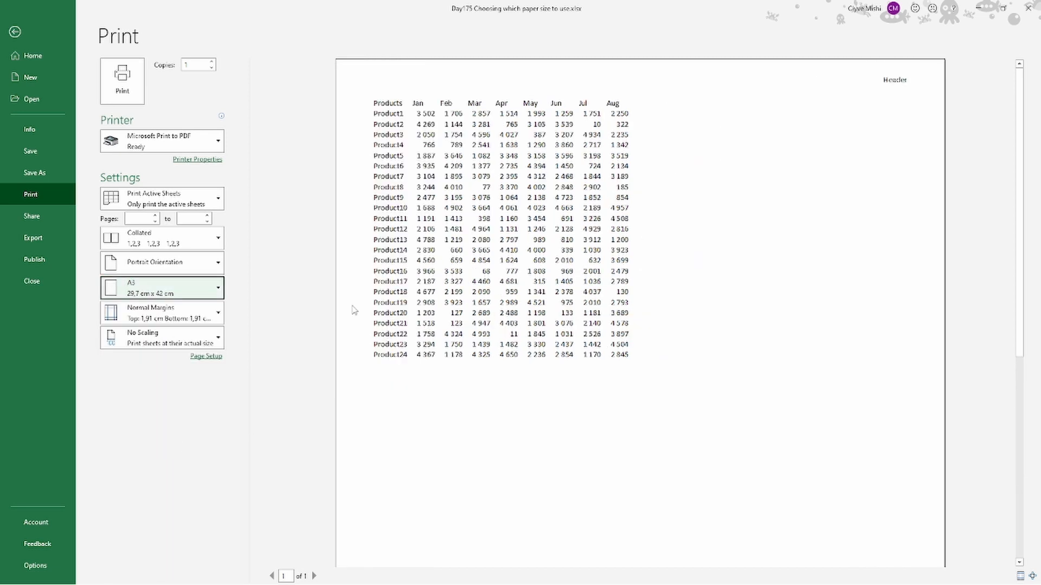
{"action": "left_click", "coordinate": [160, 289]}
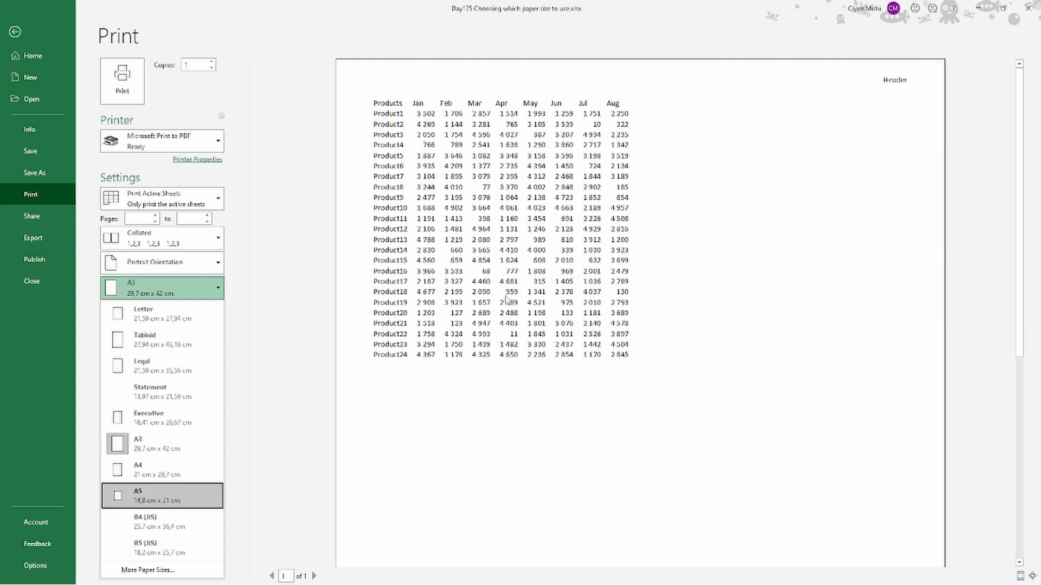
{"action": "mouse_move", "coordinate": [614, 224]}
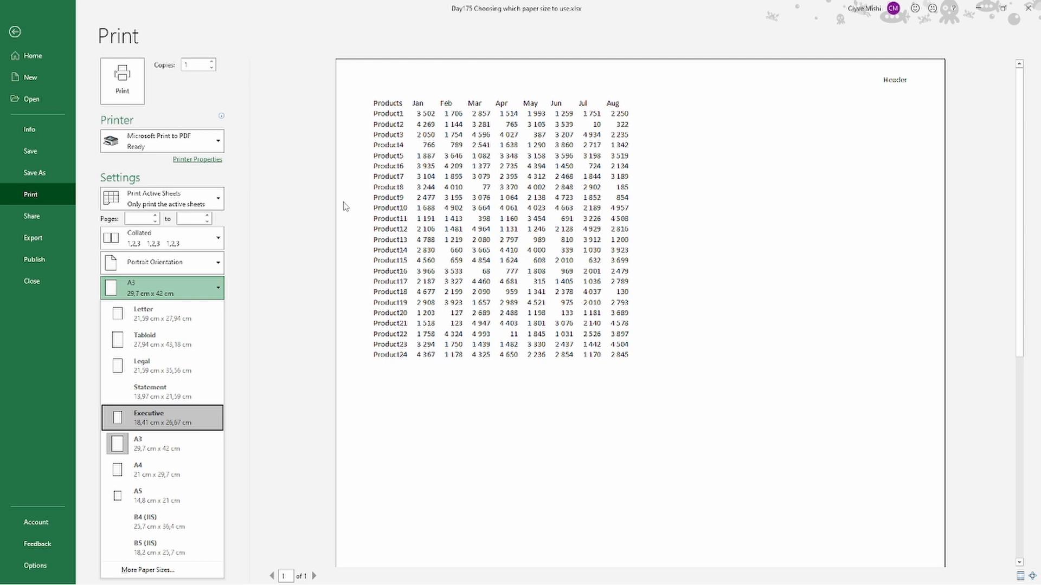
{"action": "mouse_move", "coordinate": [442, 180]}
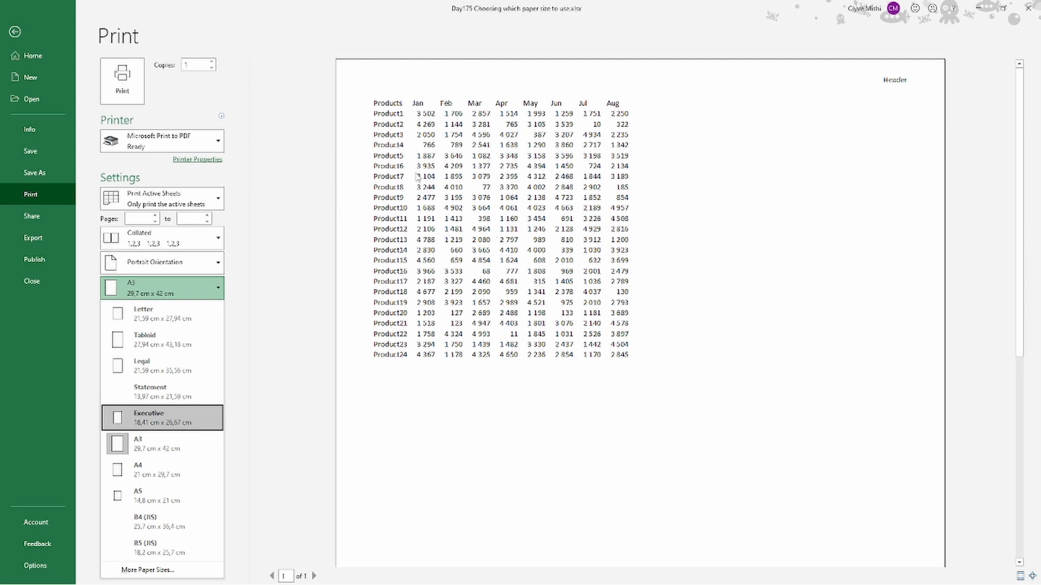
{"action": "mouse_move", "coordinate": [296, 244]}
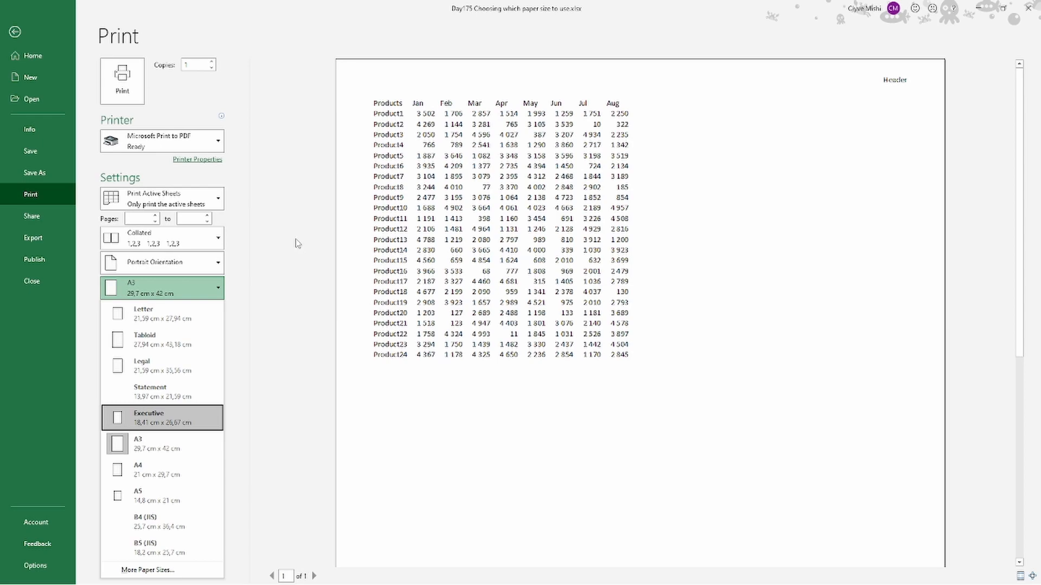